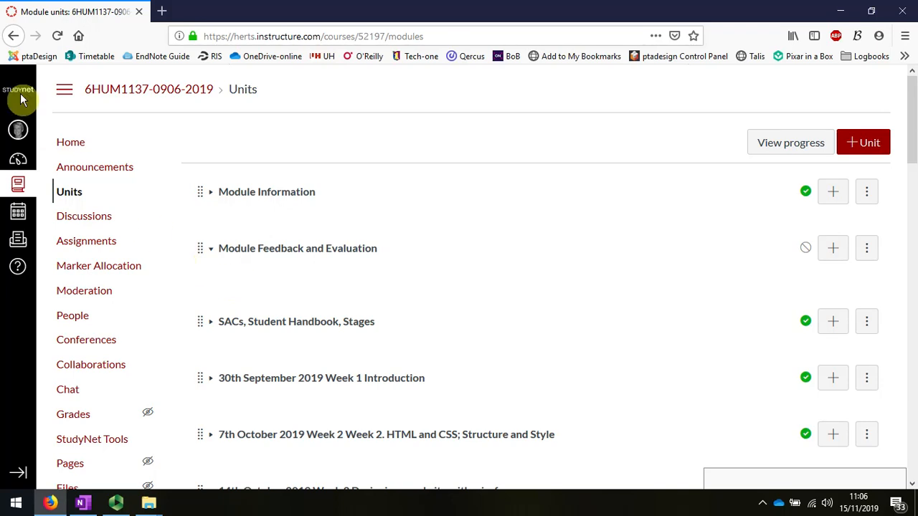
Return to the StudyNet staff homepage and browse down through its module list.
left_click(17, 89)
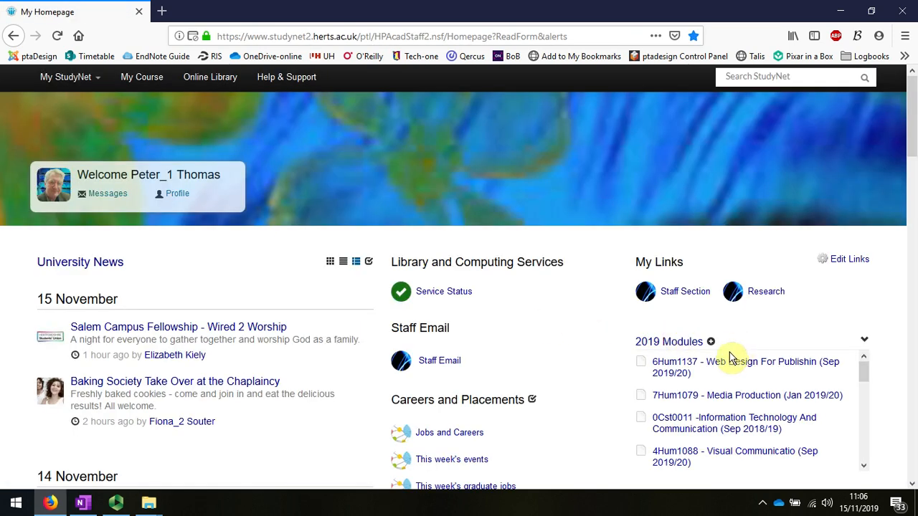
scroll("down", 3)
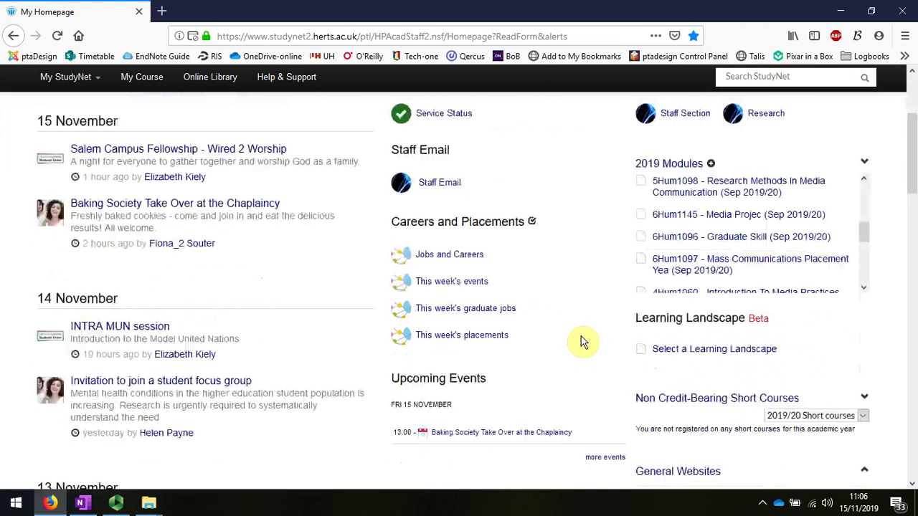
scroll("down", 3)
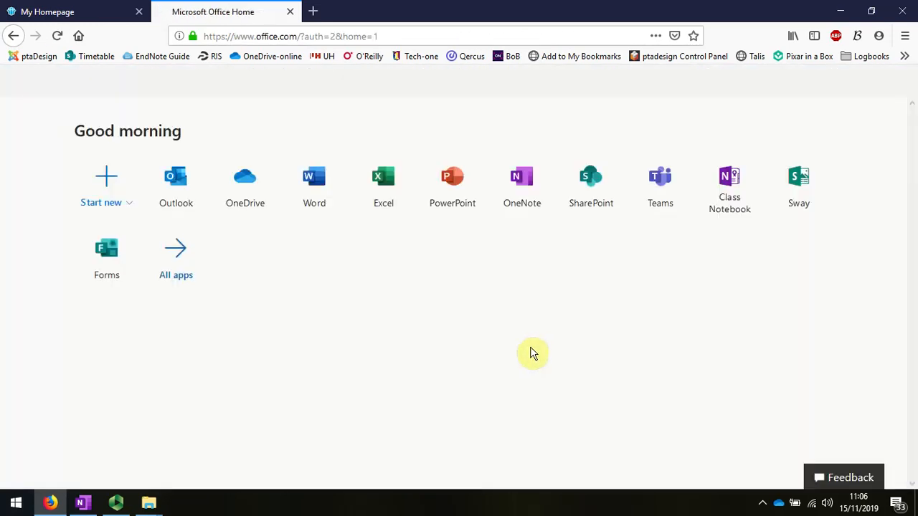
From the Office home, start OneNote and create a new blank notebook named 'logbook2'.
left_click(522, 180)
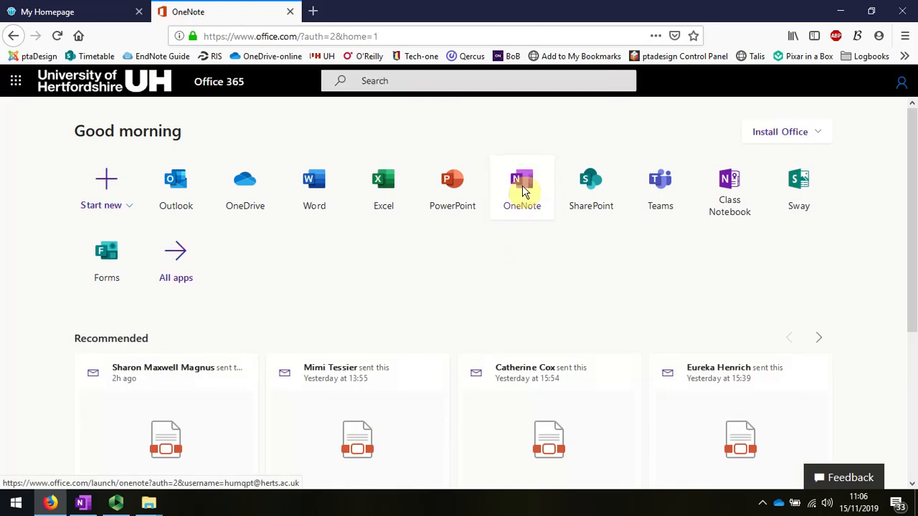
left_click(522, 184)
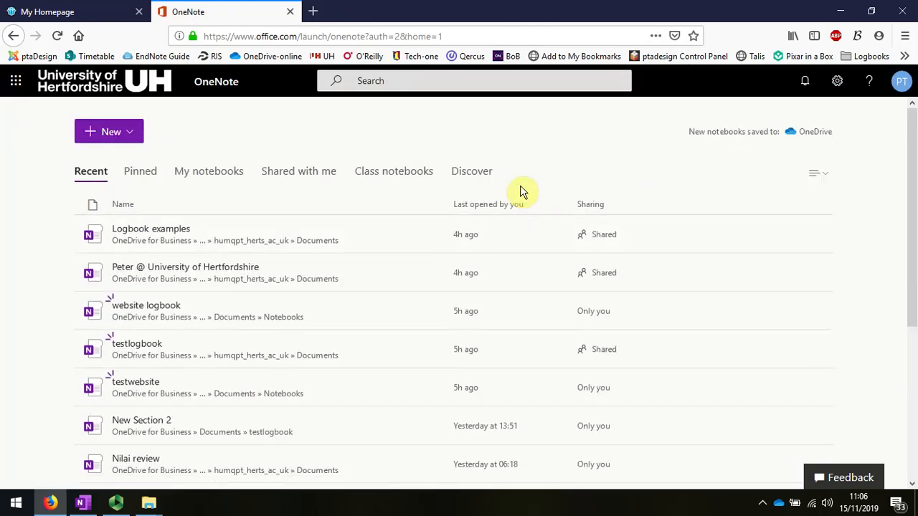
left_click(109, 132)
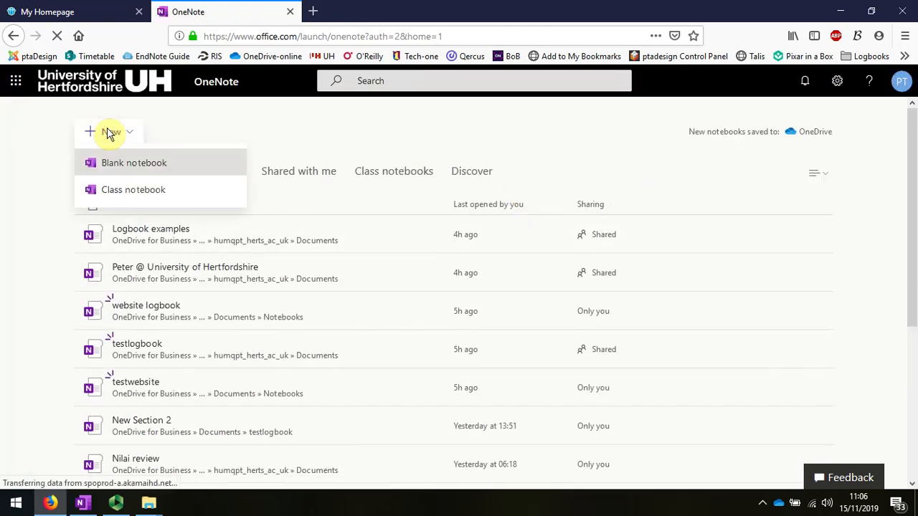
left_click(134, 164)
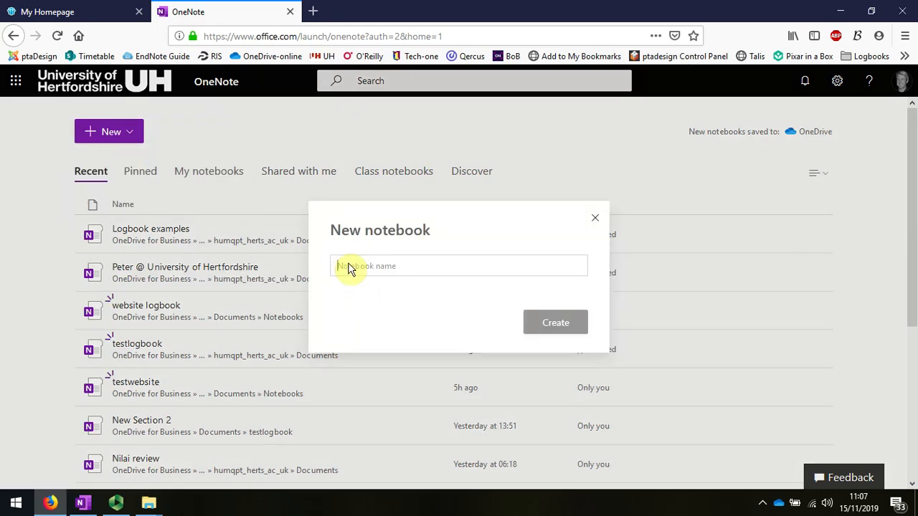
type("lob")
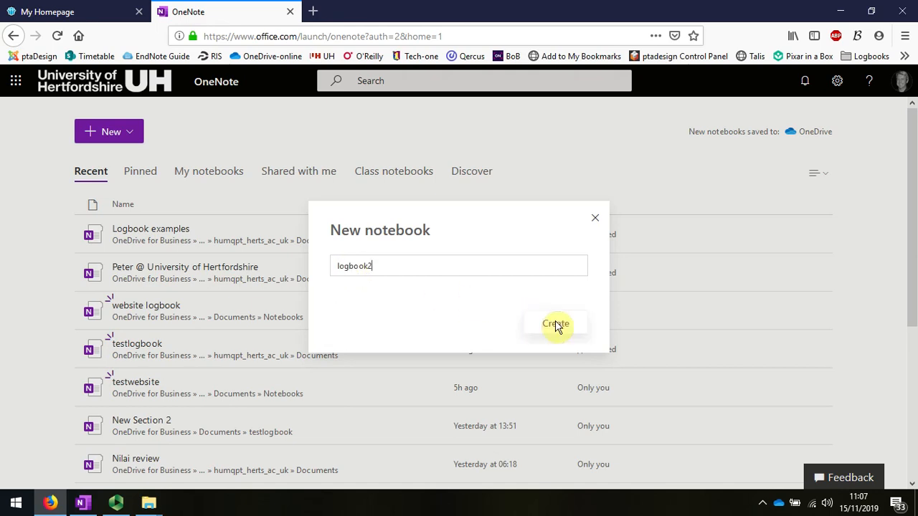
left_click(555, 324)
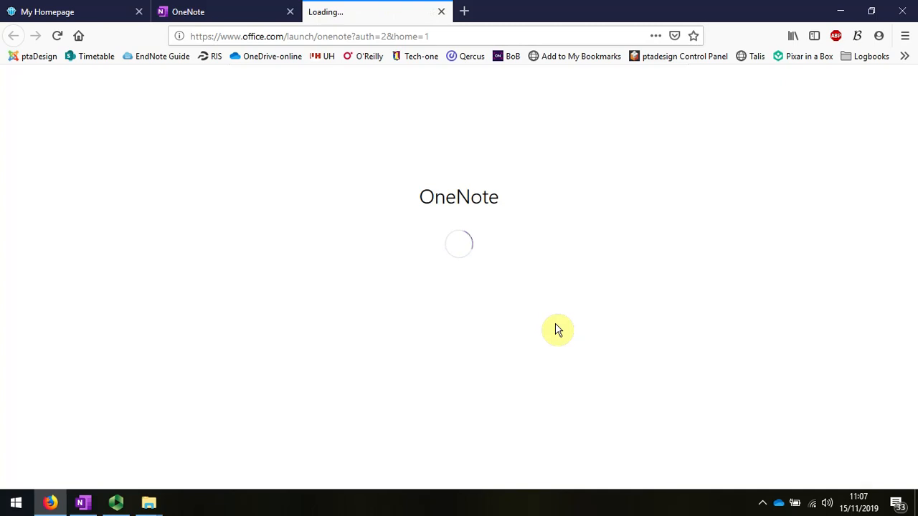
mouse_move(481, 255)
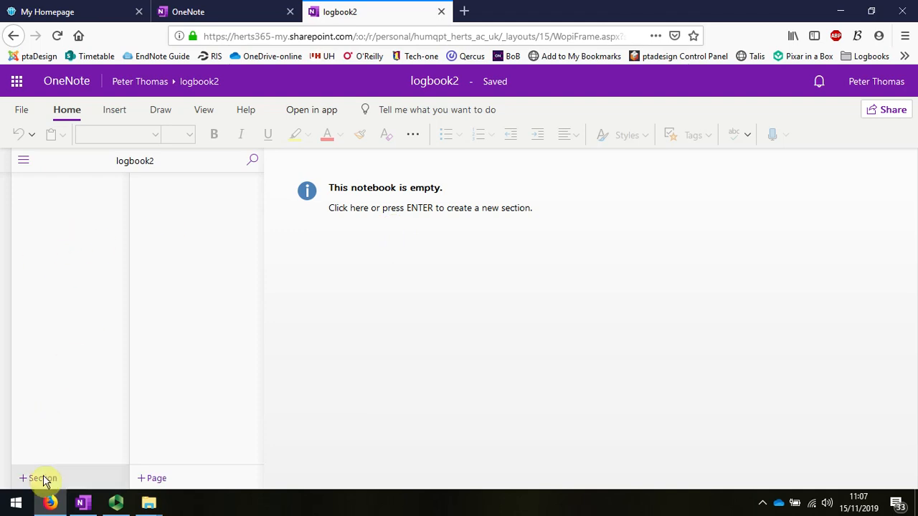
Add a new section to logbook2 and confirm its name in the Section Name dialog.
left_click(37, 479)
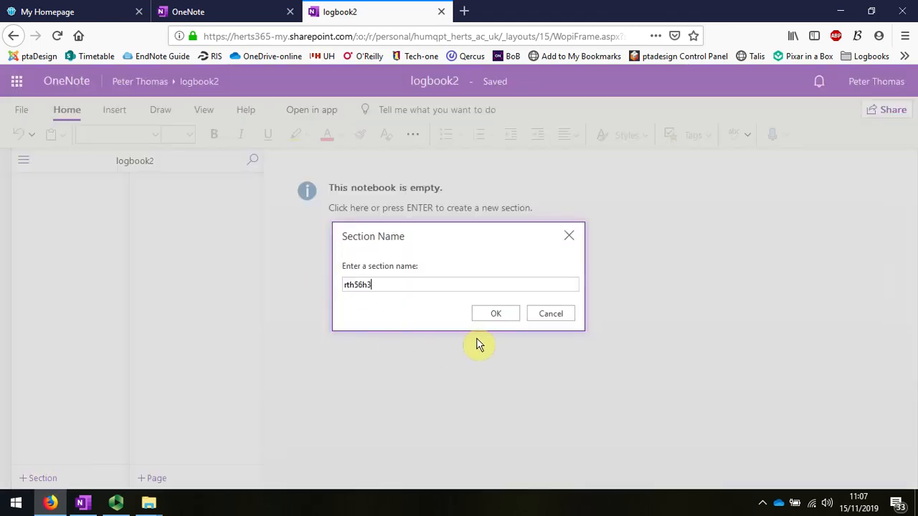
left_click(496, 312)
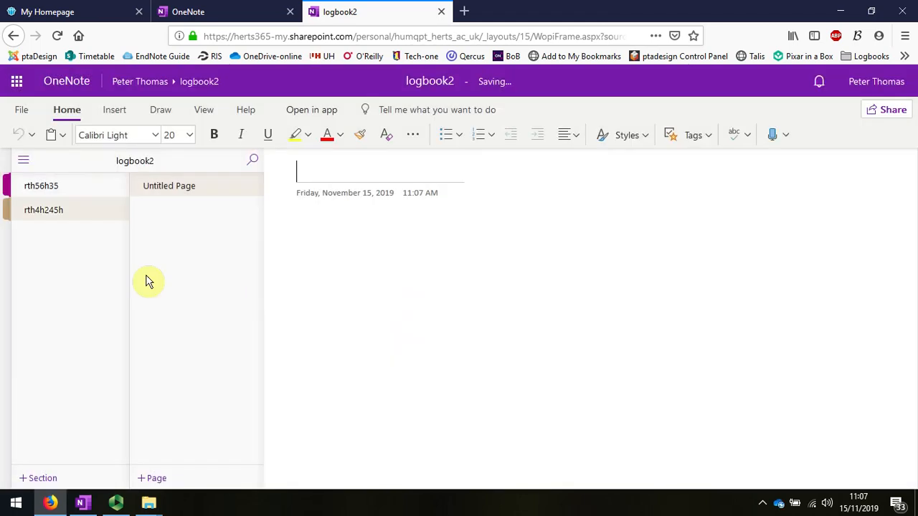
Title the section's first page 'audit'.
left_click(40, 186)
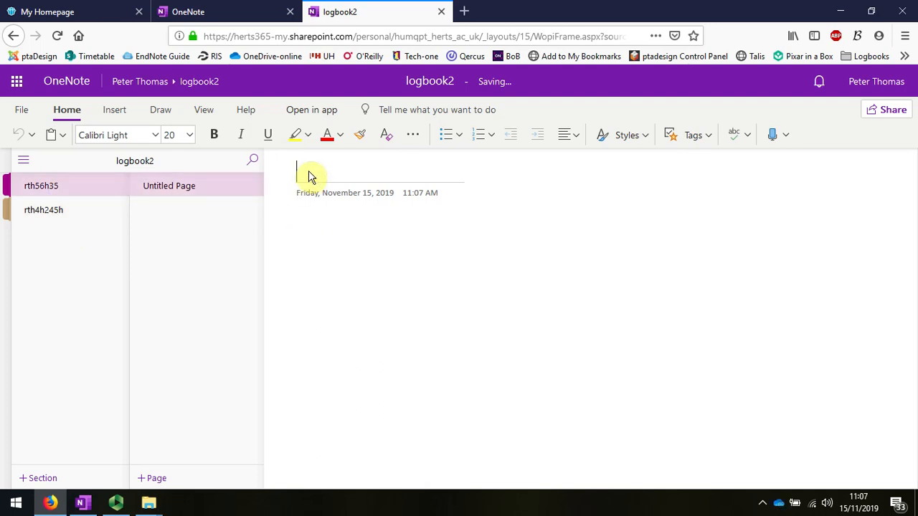
type("au")
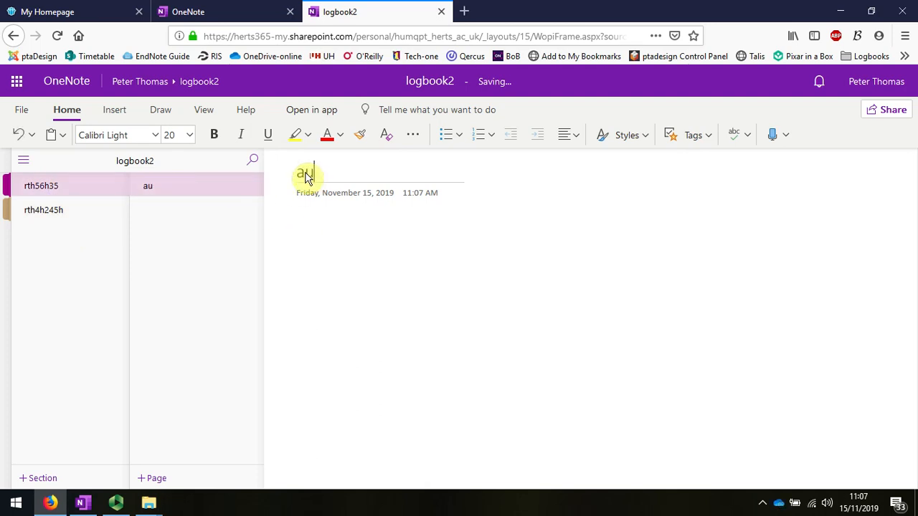
type("dit")
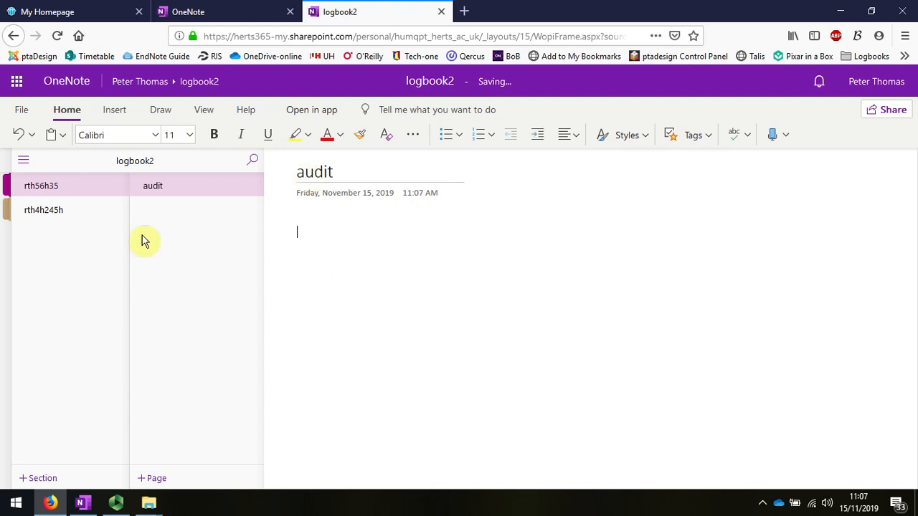
Add a second page to the section and title it 'mindmap'.
left_click(152, 479)
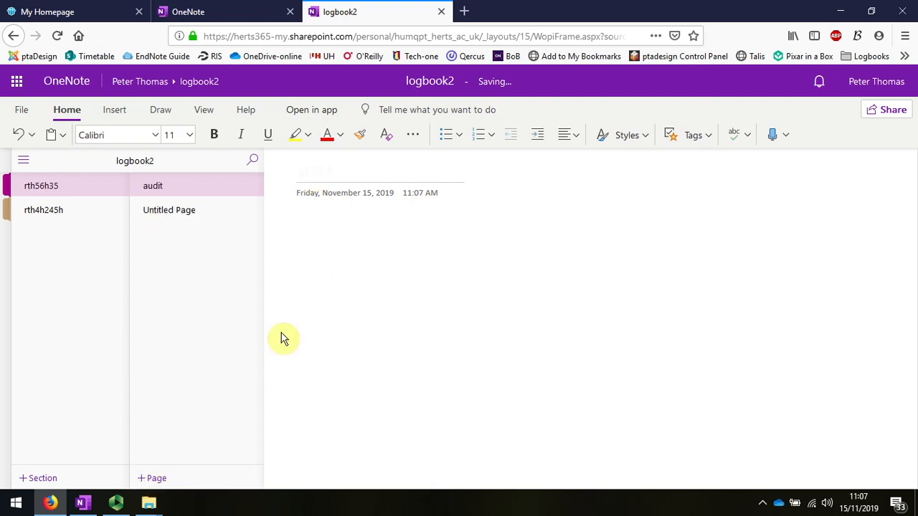
left_click(169, 209)
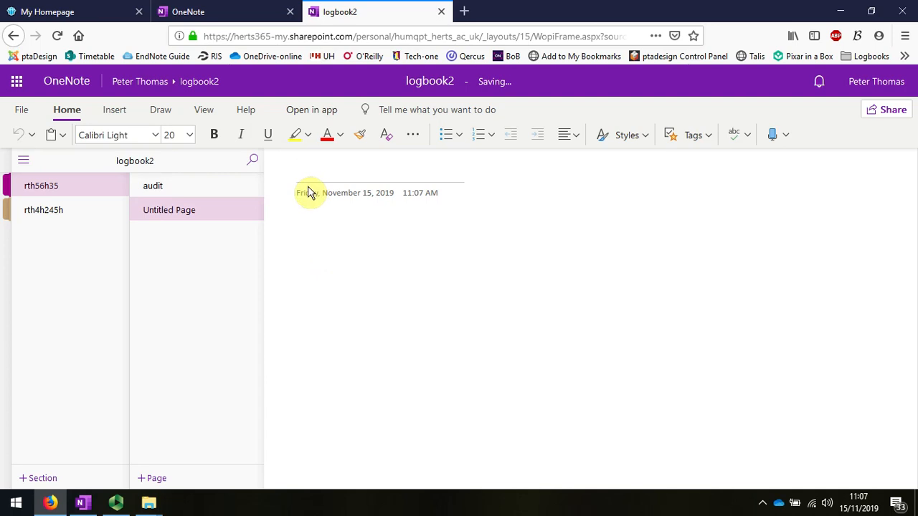
type("mindmap")
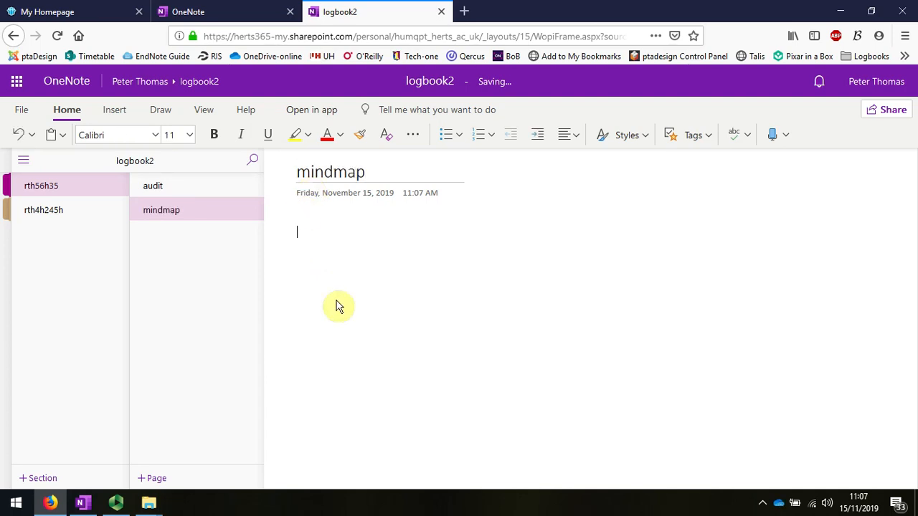
mouse_move(872, 109)
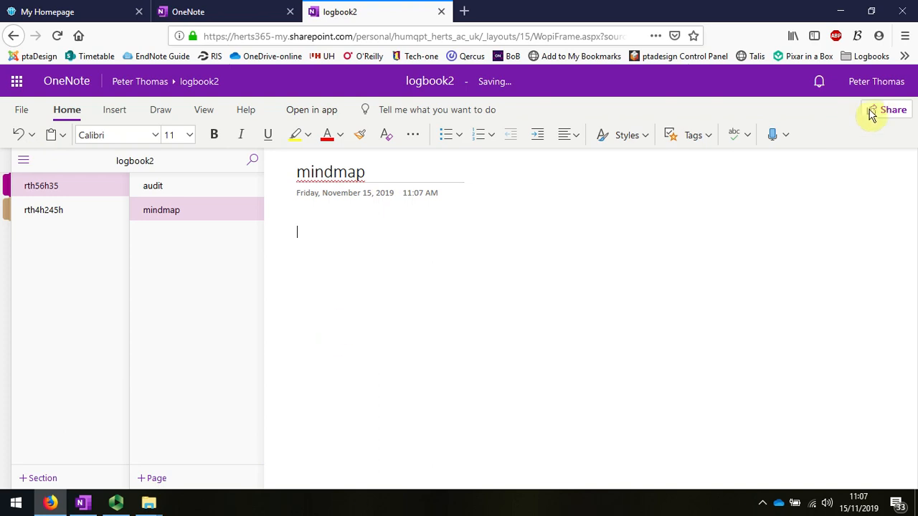
Share logbook2 with the link permission set to Anyone with the link can view.
left_click(894, 109)
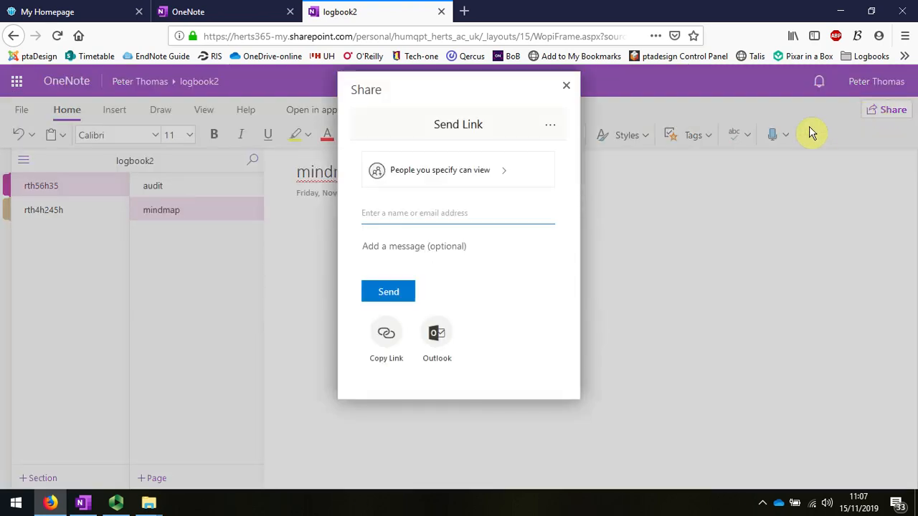
left_click(440, 169)
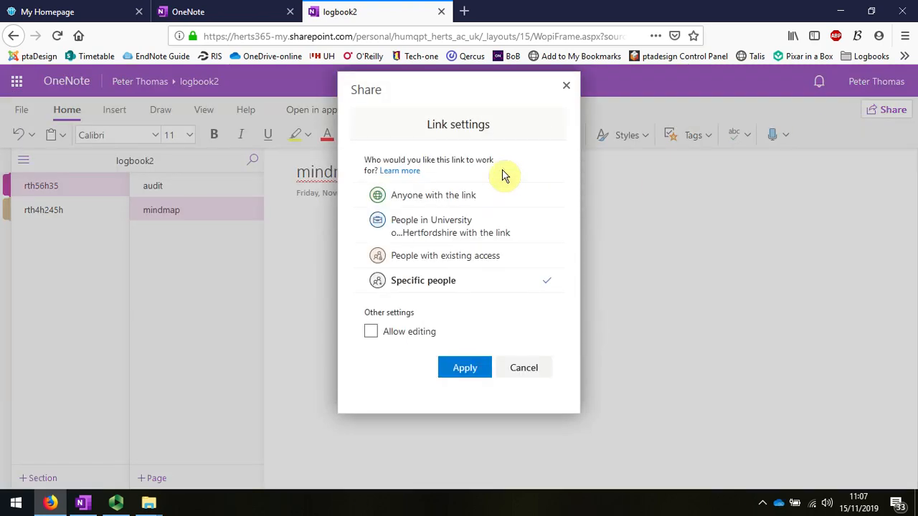
left_click(433, 195)
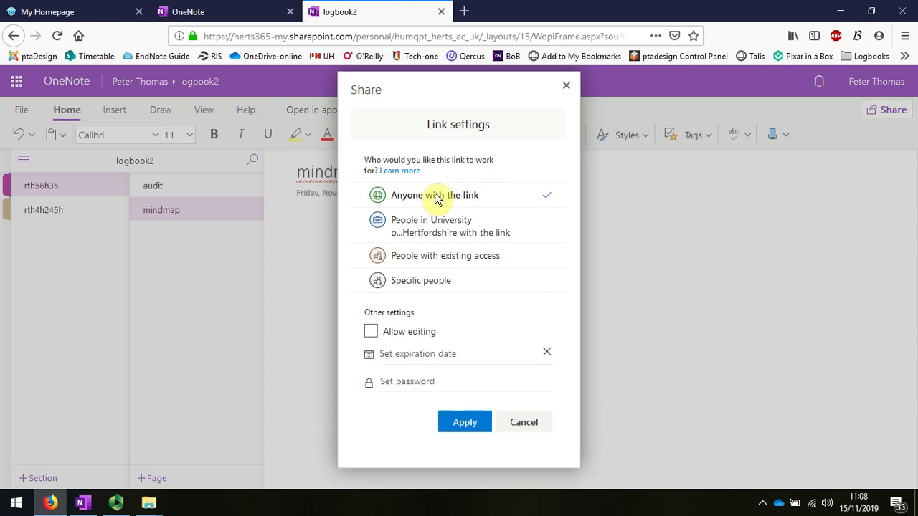
mouse_move(387, 195)
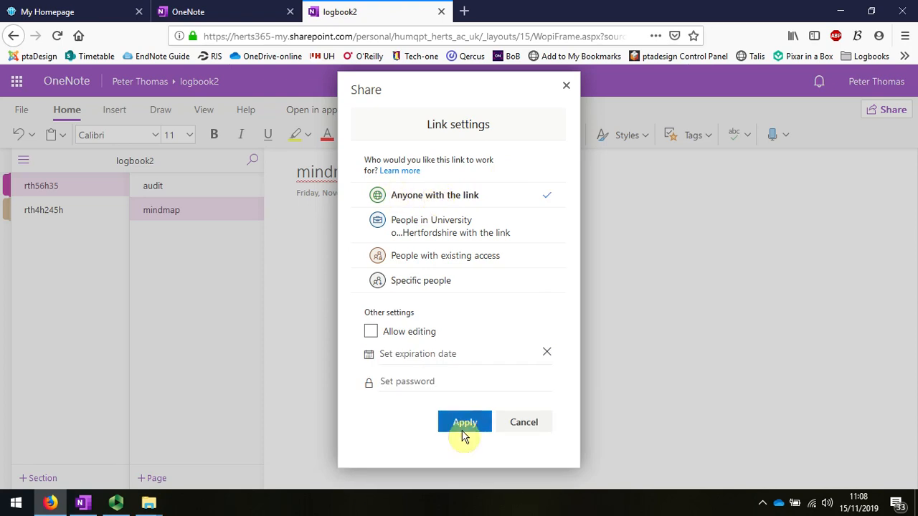
left_click(464, 422)
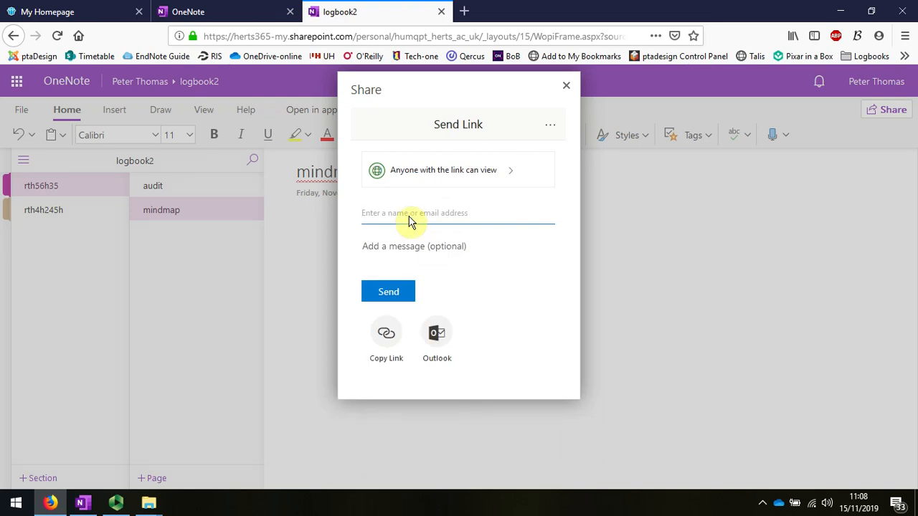
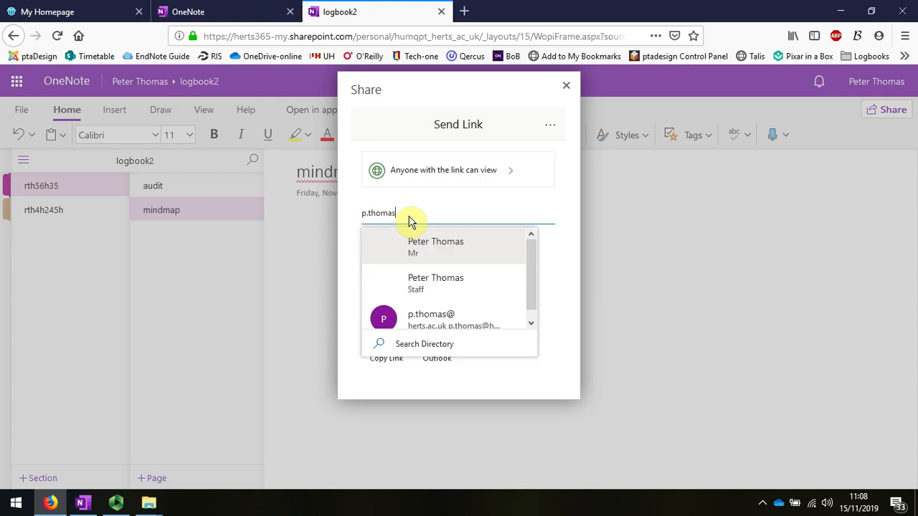
Add two recipients from the name suggestions, the second by its ac.uk email address.
left_click(436, 247)
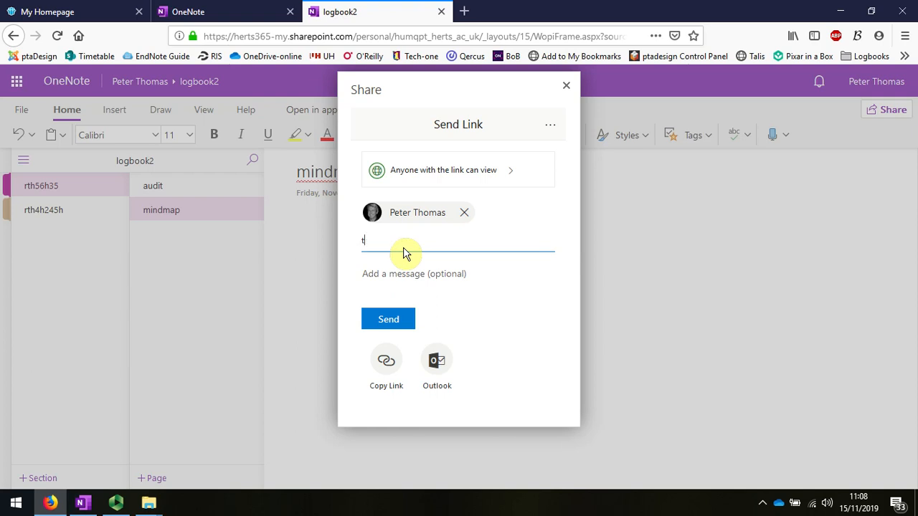
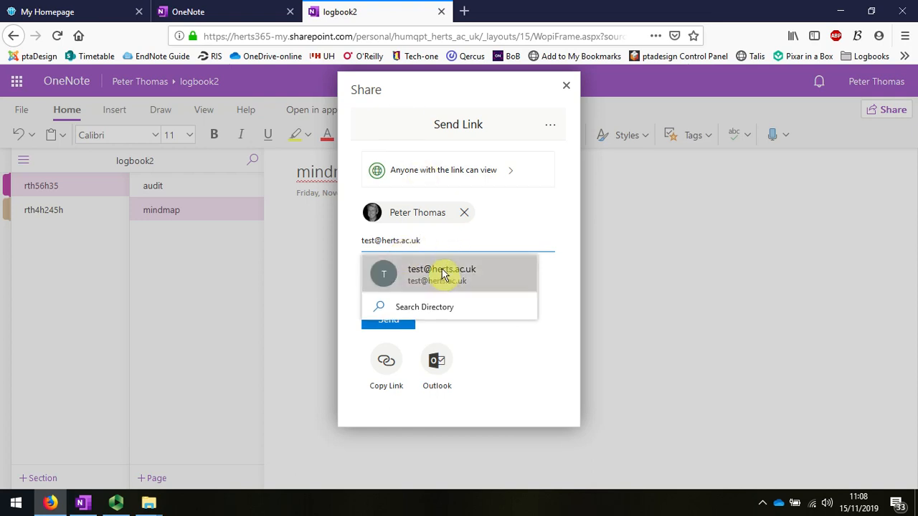
left_click(442, 274)
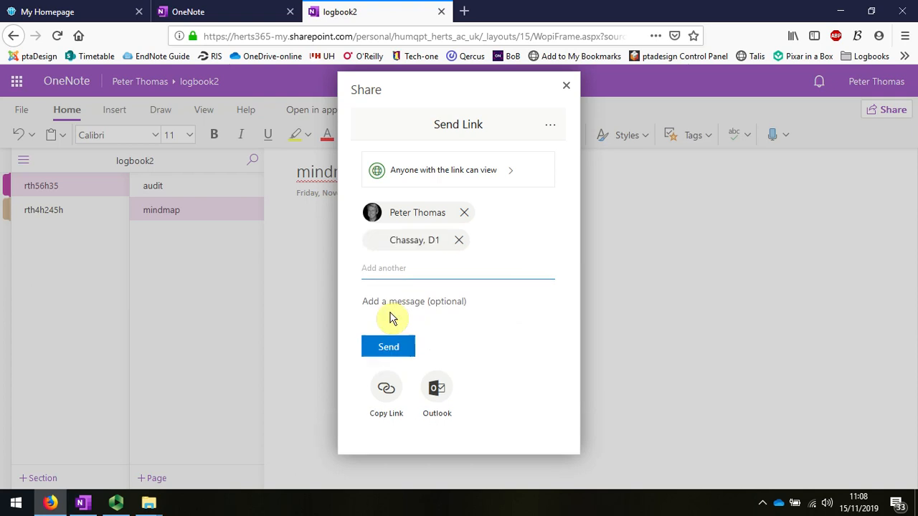
Send the view-only sharing invitation email to both recipients.
left_click(388, 346)
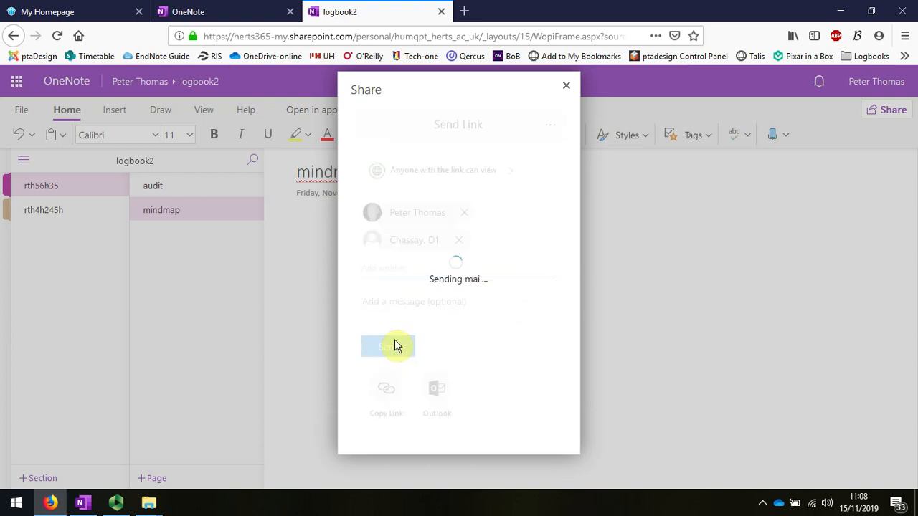
left_click(387, 345)
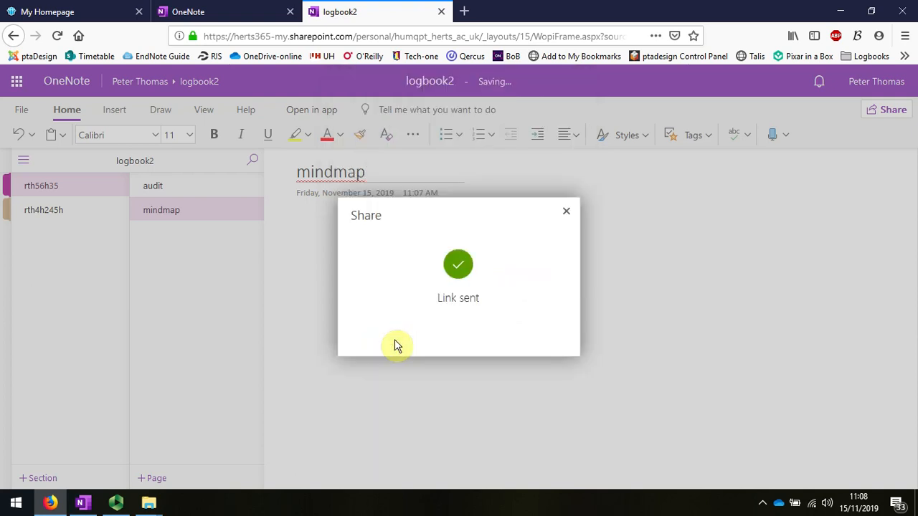
mouse_move(427, 328)
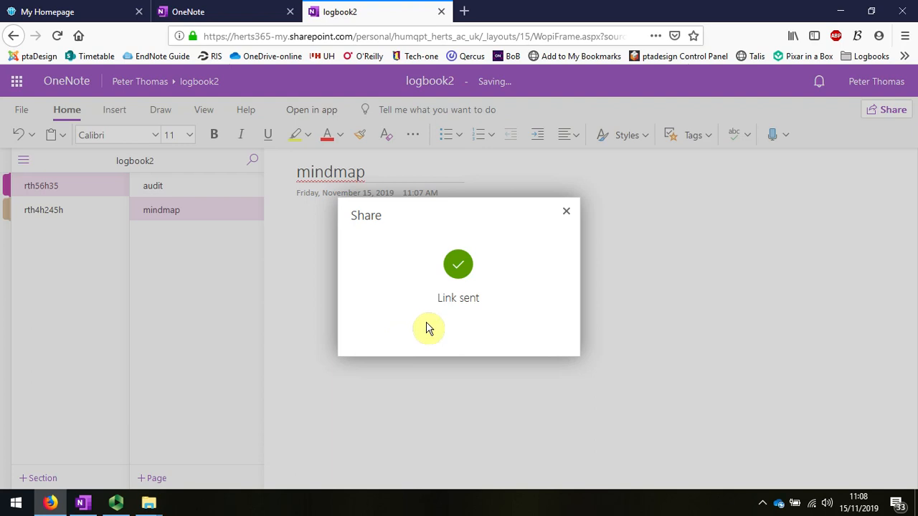
mouse_move(567, 315)
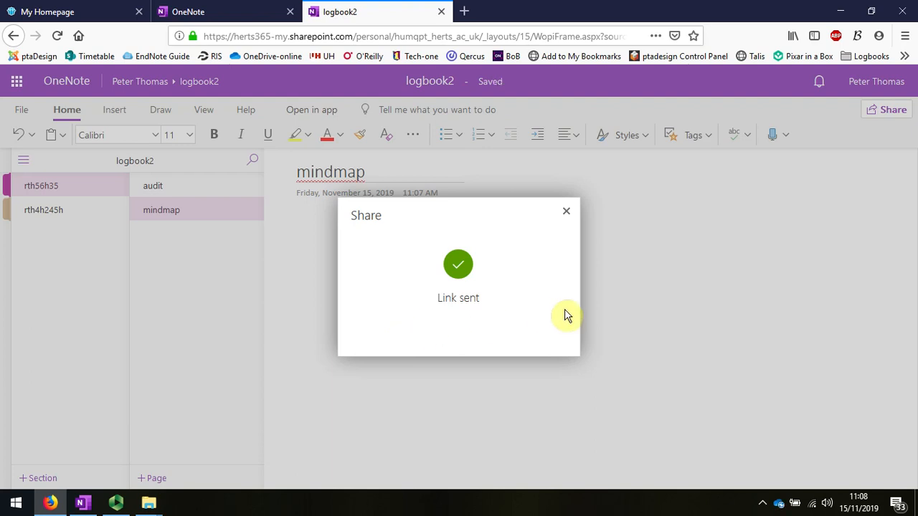